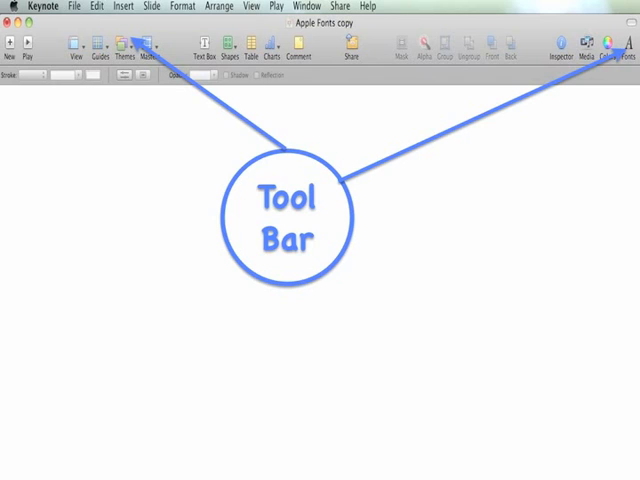
- Show the font pop-up on the Format Bar and reveal the drop-down list of available fonts
left_click(628, 44)
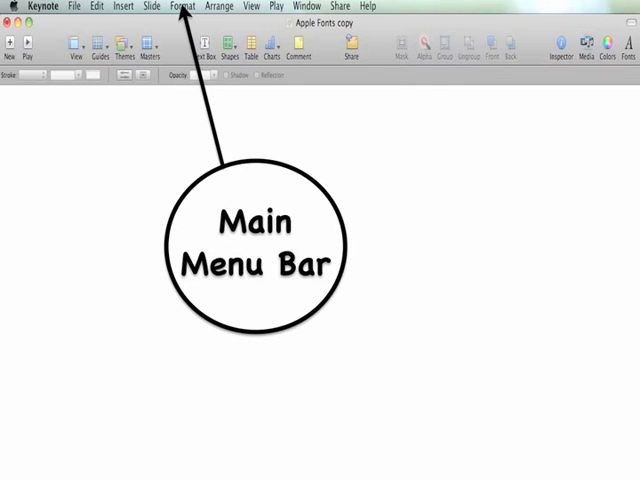
left_click(180, 8)
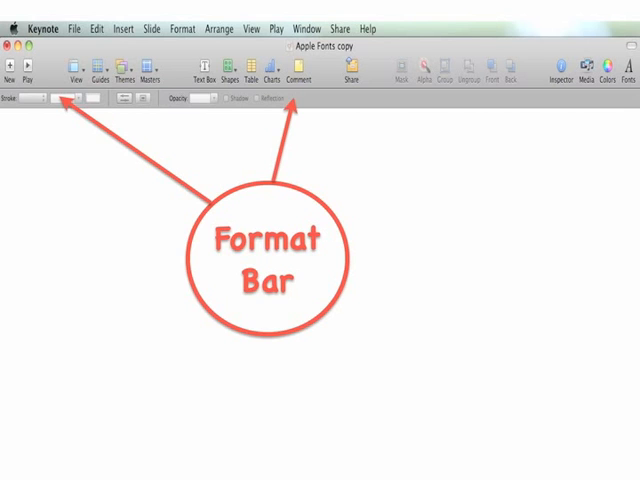
left_click(40, 98)
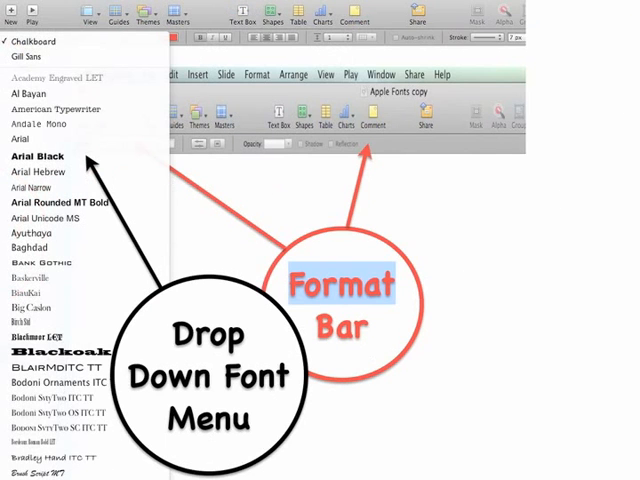